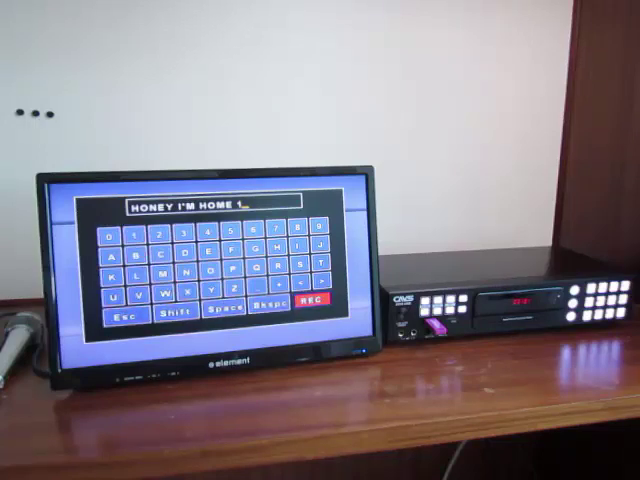
left_click(308, 310)
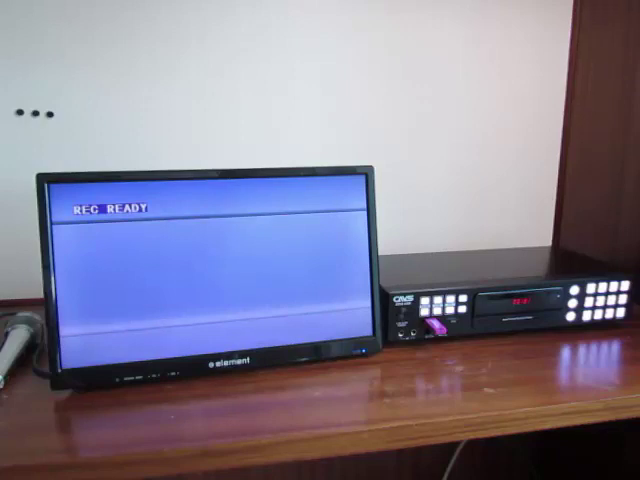